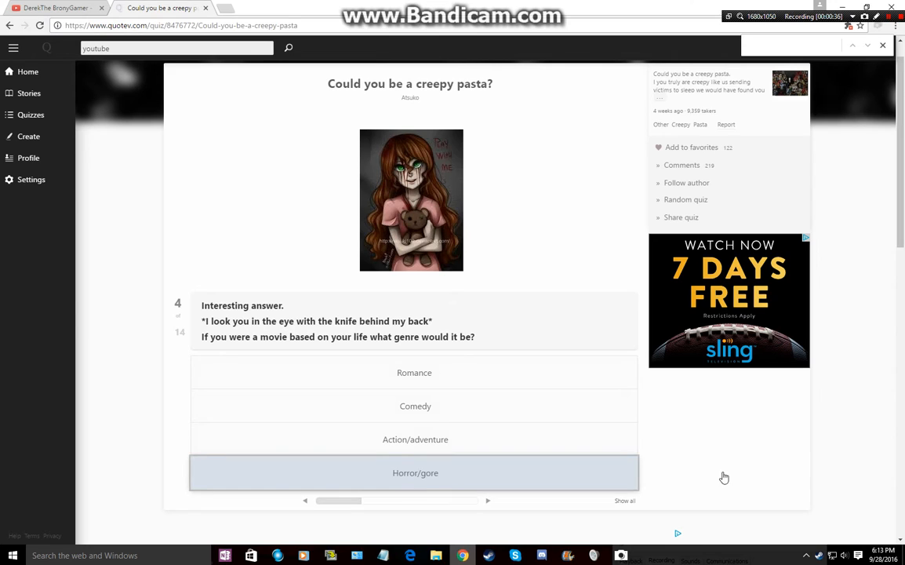
Choose Horror/gore as the favourite movie genre for question 4
{"action": "left_click", "coordinate": [415, 473]}
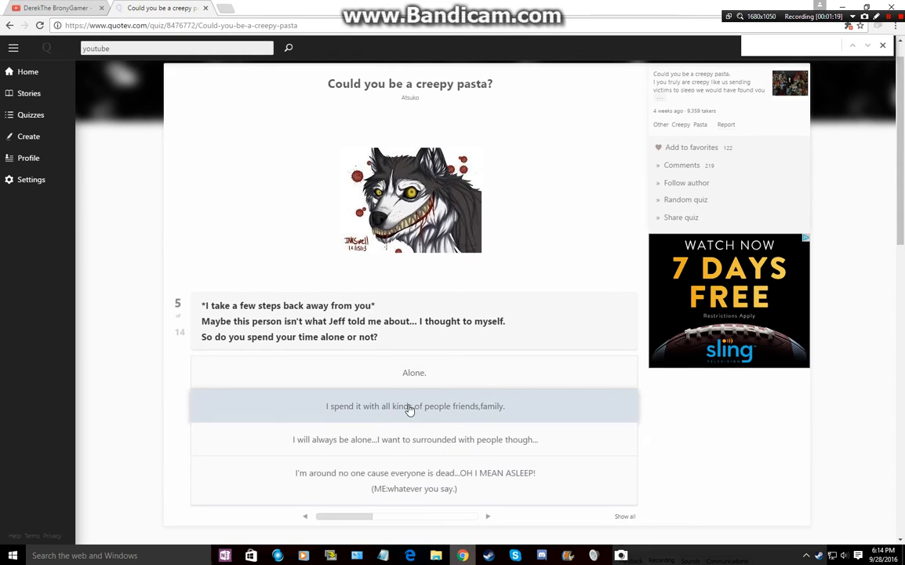
Answer 'I spend it with all kinds of people friends, family' and scroll through question 6
{"action": "left_click", "coordinate": [414, 405]}
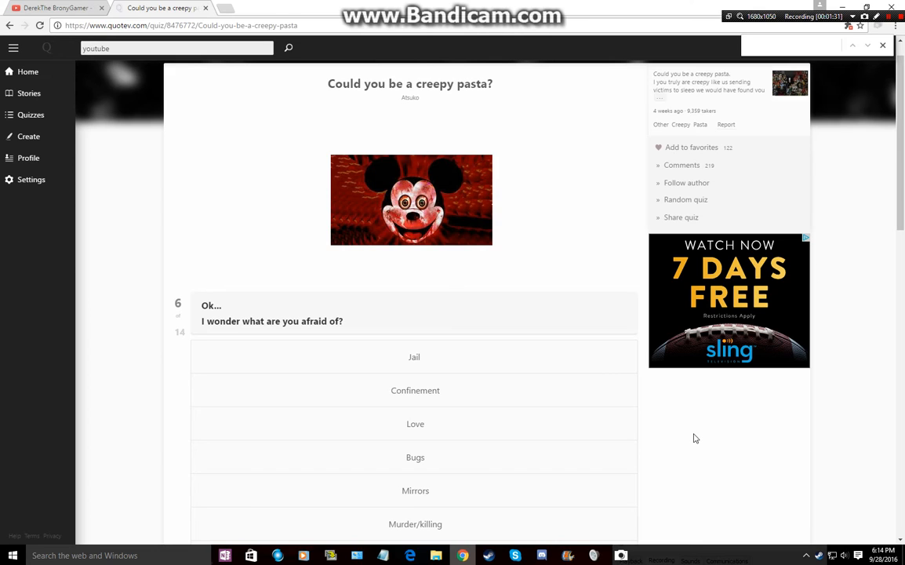
{"action": "scroll", "scroll_direction": "down", "scroll_amount": 3}
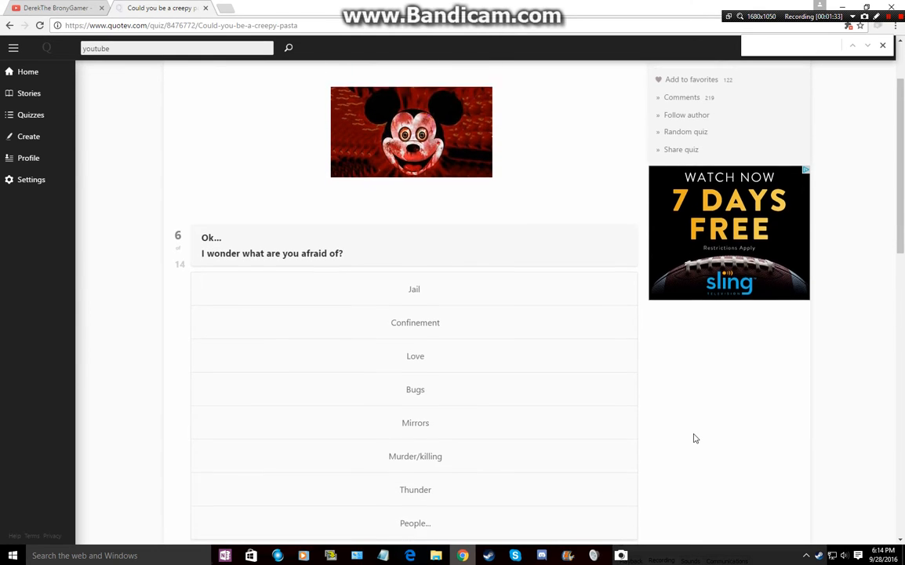
{"action": "scroll", "scroll_direction": "down", "scroll_amount": 3}
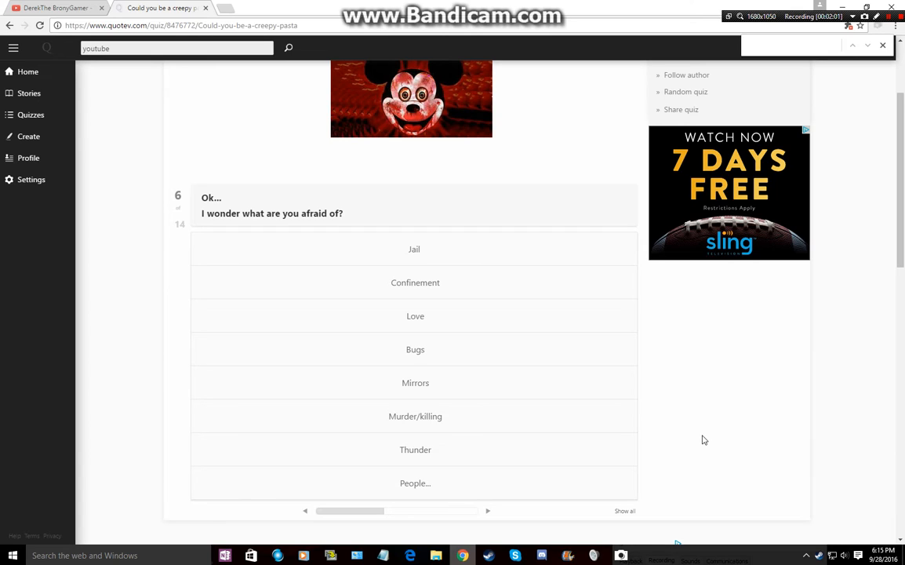
{"action": "mouse_move", "coordinate": [540, 432]}
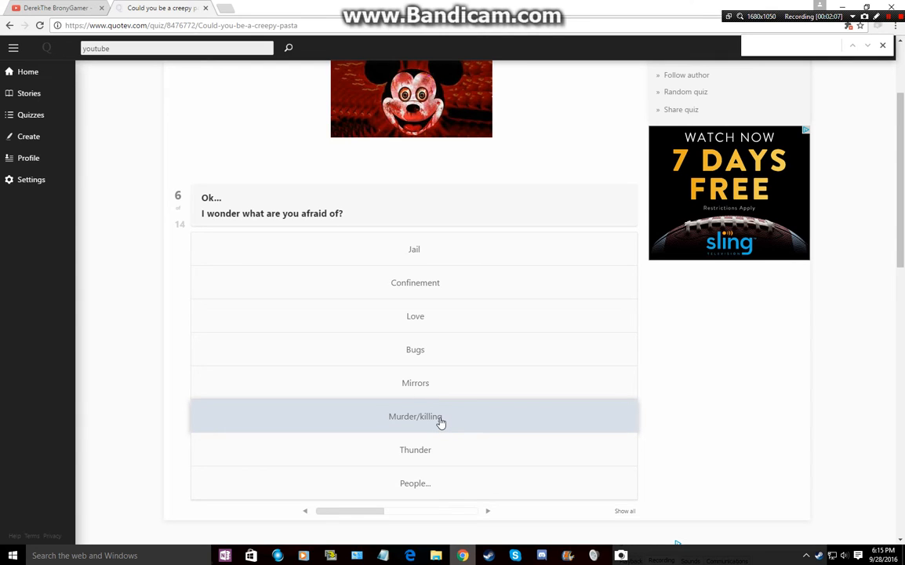
Pick Murder/killing as the fear, then 'People are not afraid of me.' for question 7
{"action": "left_click", "coordinate": [414, 416]}
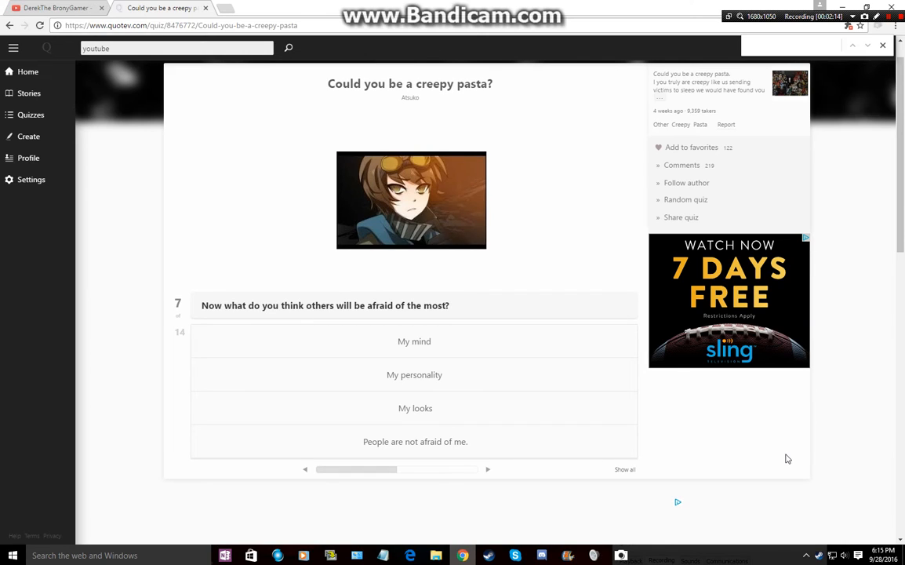
{"action": "mouse_move", "coordinate": [781, 470]}
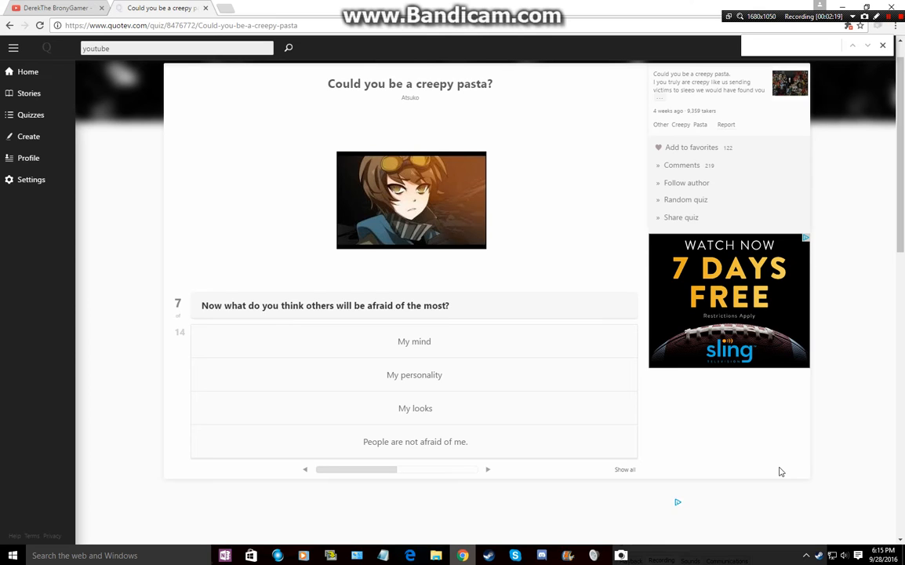
{"action": "left_click", "coordinate": [415, 440]}
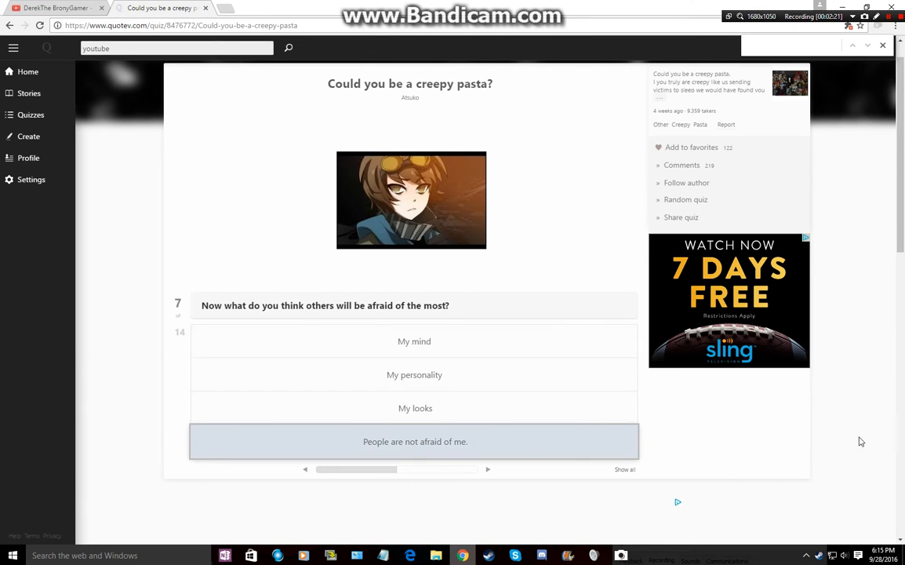
Submit 'People are not afraid of me.' and scroll through question 8's colour options
{"action": "left_click", "coordinate": [415, 441]}
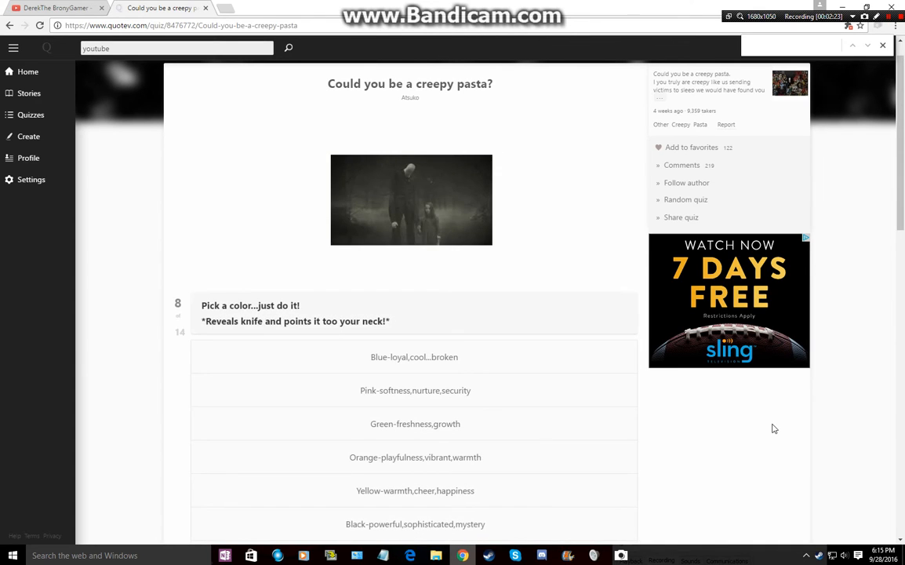
{"action": "scroll", "scroll_direction": "down", "scroll_amount": 3}
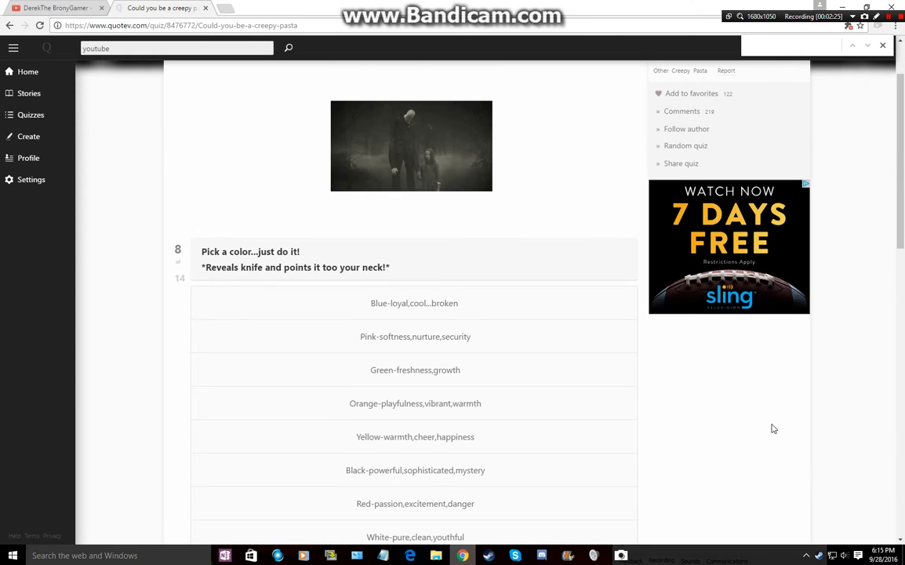
{"action": "scroll", "scroll_direction": "down", "scroll_amount": 3}
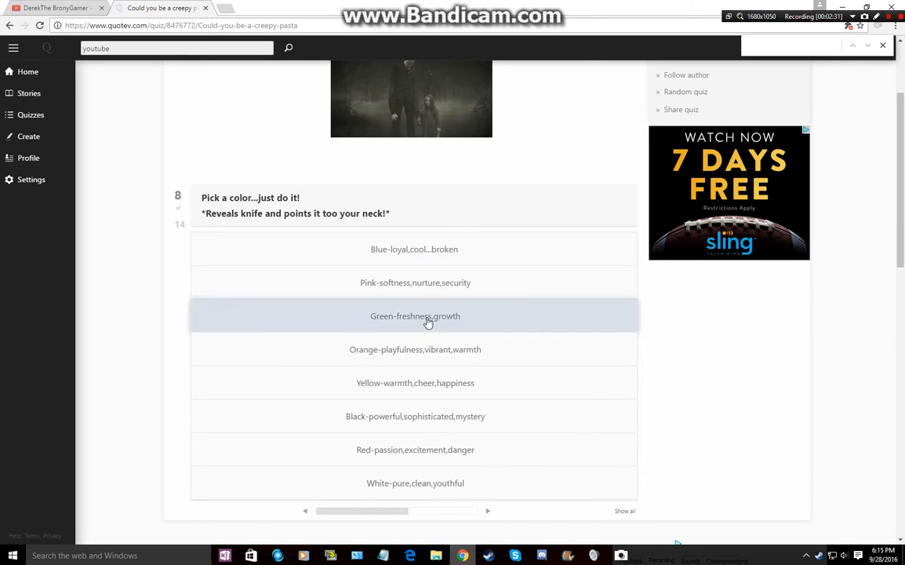
{"action": "mouse_move", "coordinate": [429, 362]}
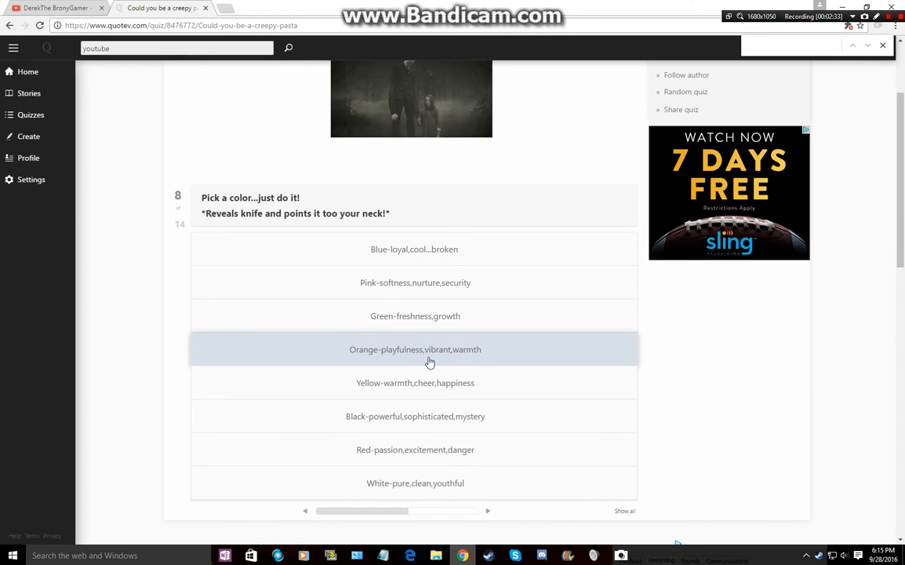
{"action": "mouse_move", "coordinate": [480, 385]}
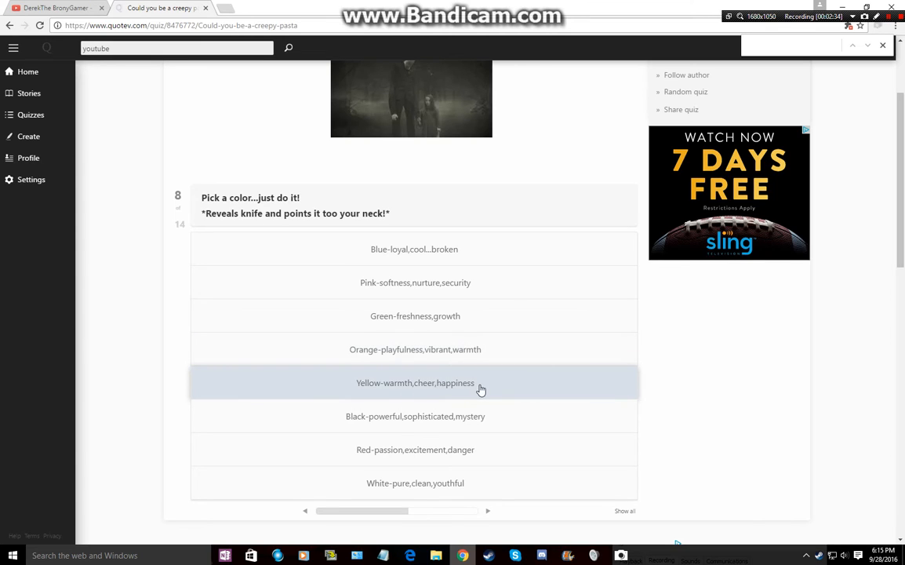
{"action": "mouse_move", "coordinate": [812, 427]}
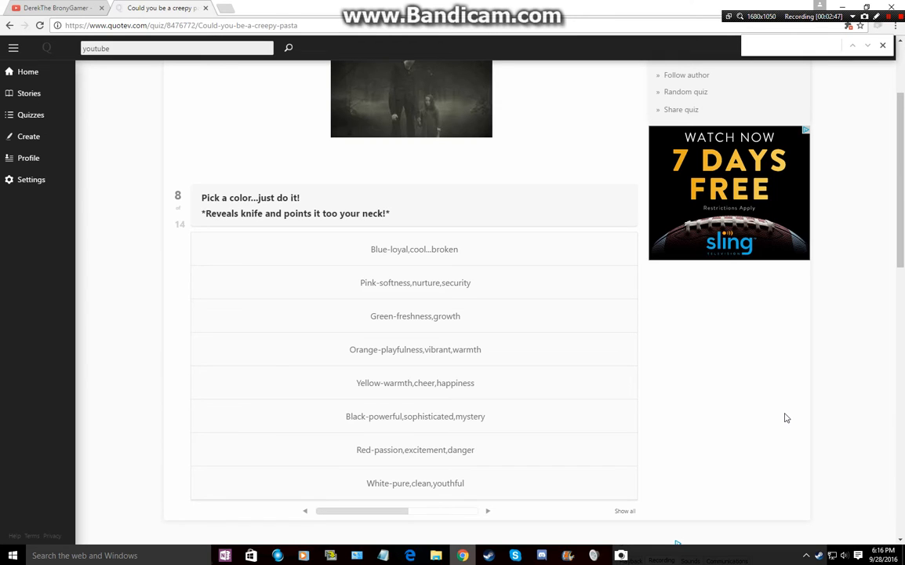
{"action": "mouse_move", "coordinate": [765, 413]}
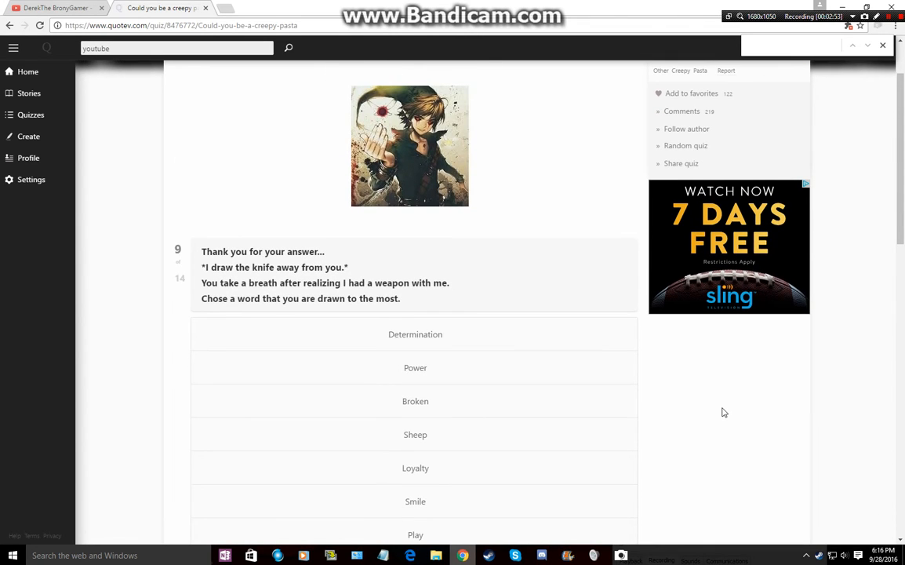
Scroll down to question 9 and pick Smile as the word you're drawn to
{"action": "scroll", "scroll_direction": "down", "scroll_amount": 3}
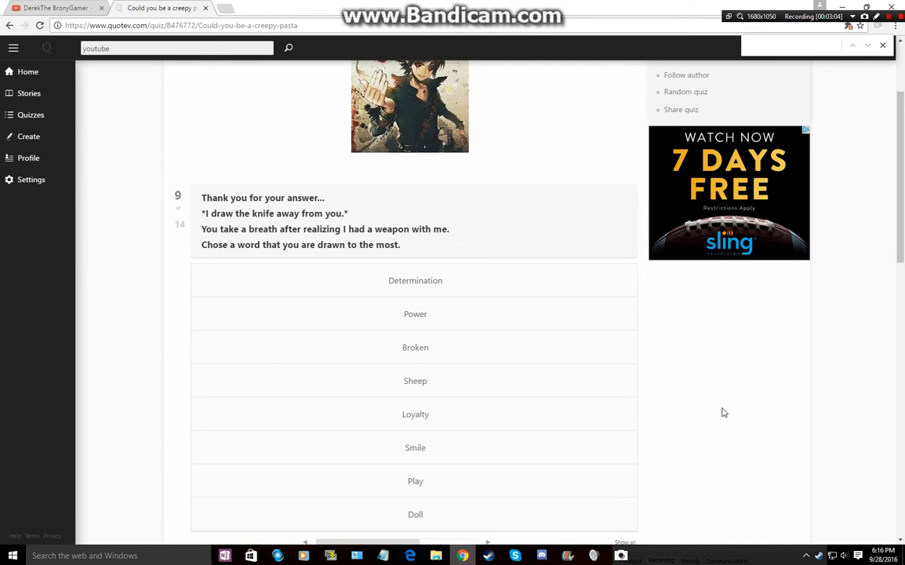
{"action": "scroll", "scroll_direction": "down", "scroll_amount": 3}
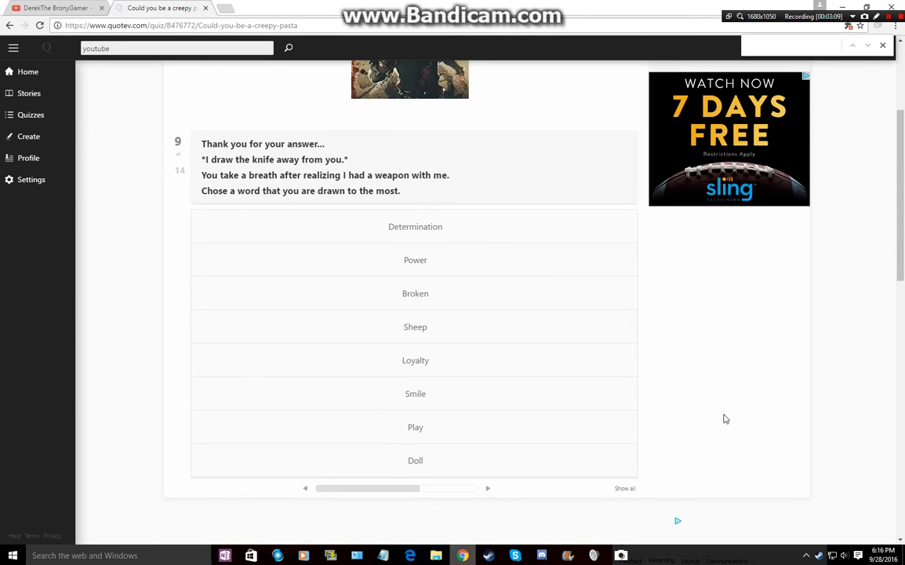
{"action": "mouse_move", "coordinate": [735, 415]}
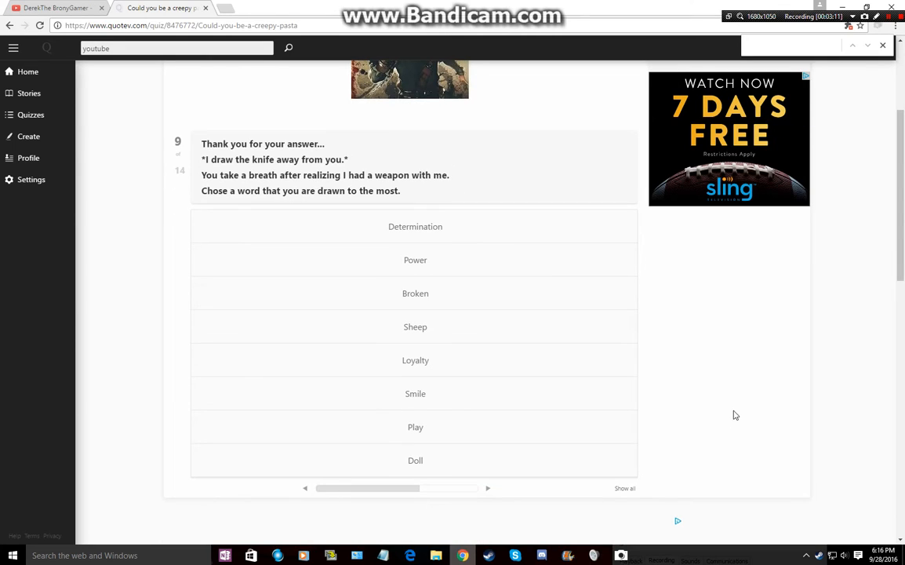
{"action": "mouse_move", "coordinate": [414, 341]}
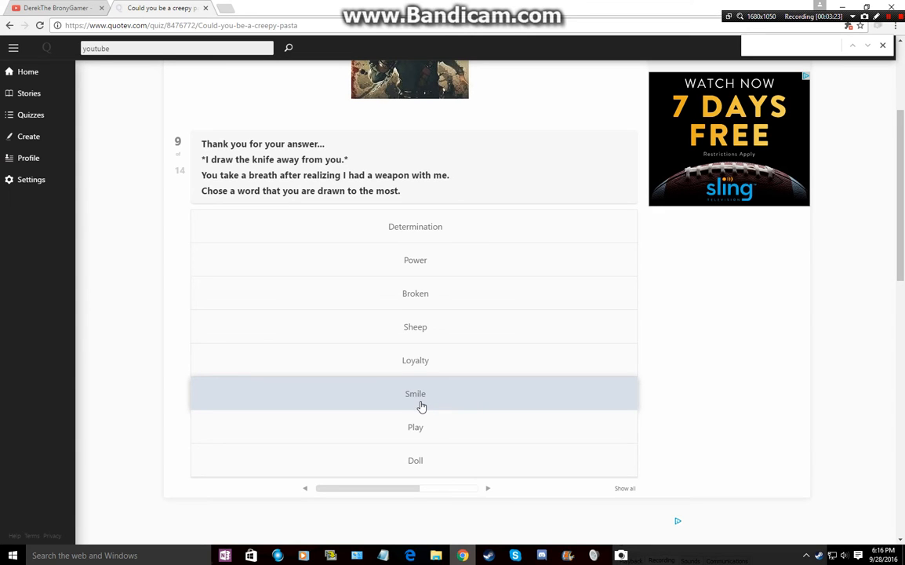
{"action": "left_click", "coordinate": [415, 393]}
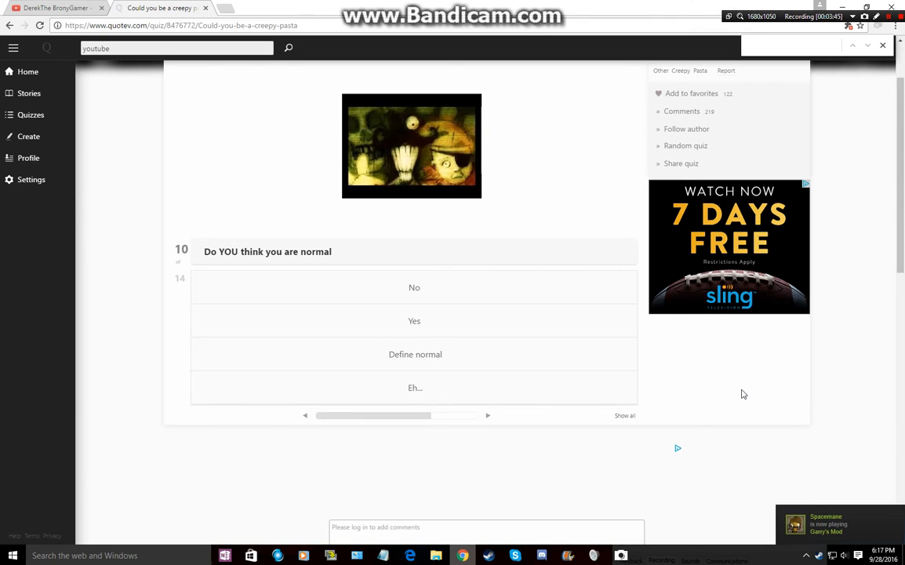
{"action": "mouse_move", "coordinate": [618, 353]}
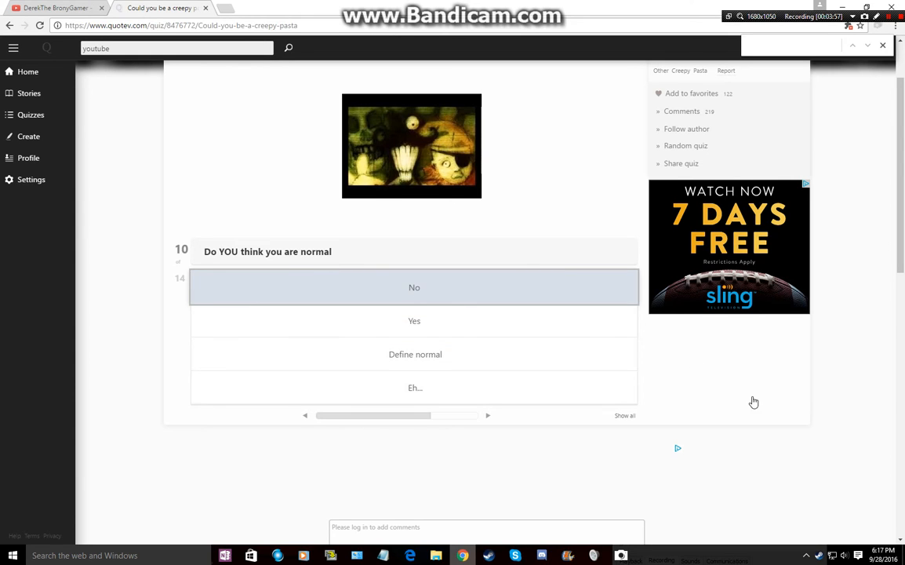
Select No for 'Do YOU think you are normal?'
{"action": "left_click", "coordinate": [415, 288]}
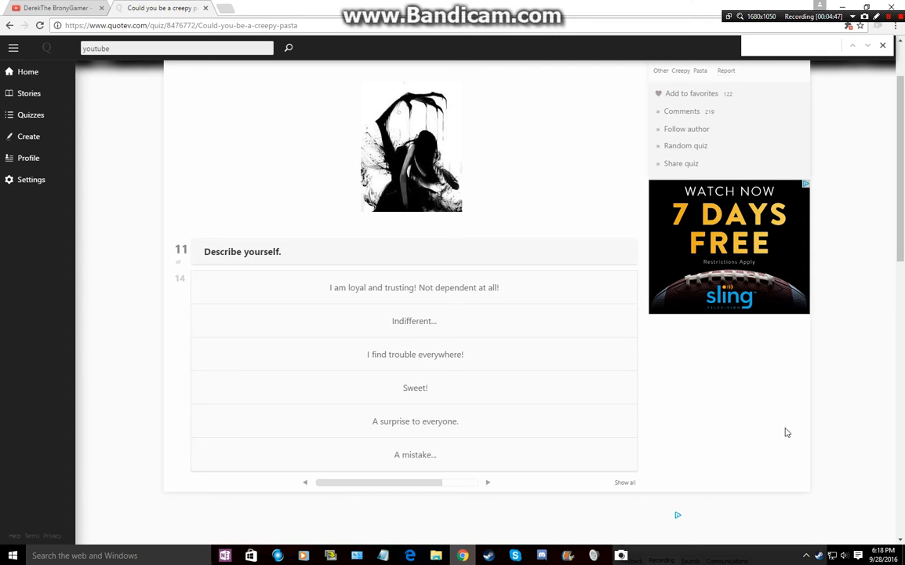
{"action": "mouse_move", "coordinate": [756, 415]}
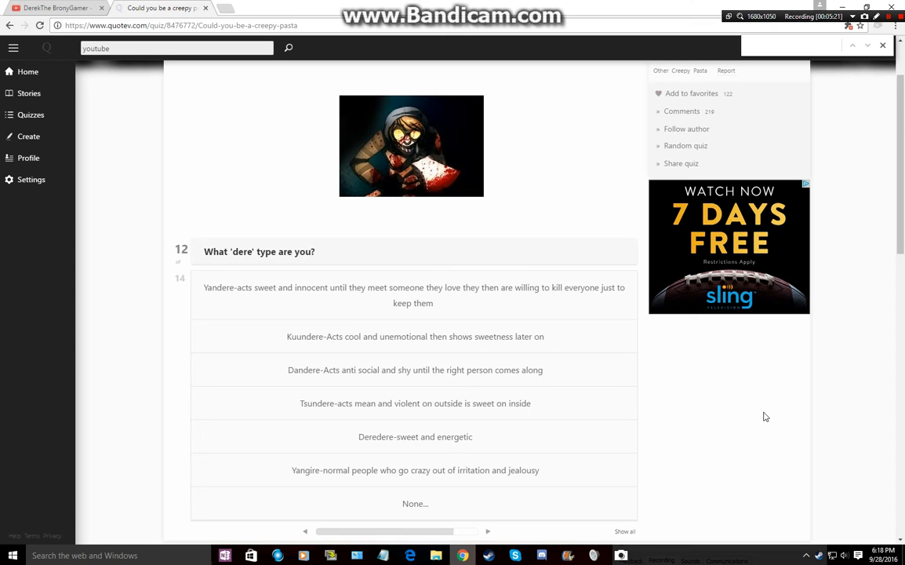
{"action": "mouse_move", "coordinate": [751, 443]}
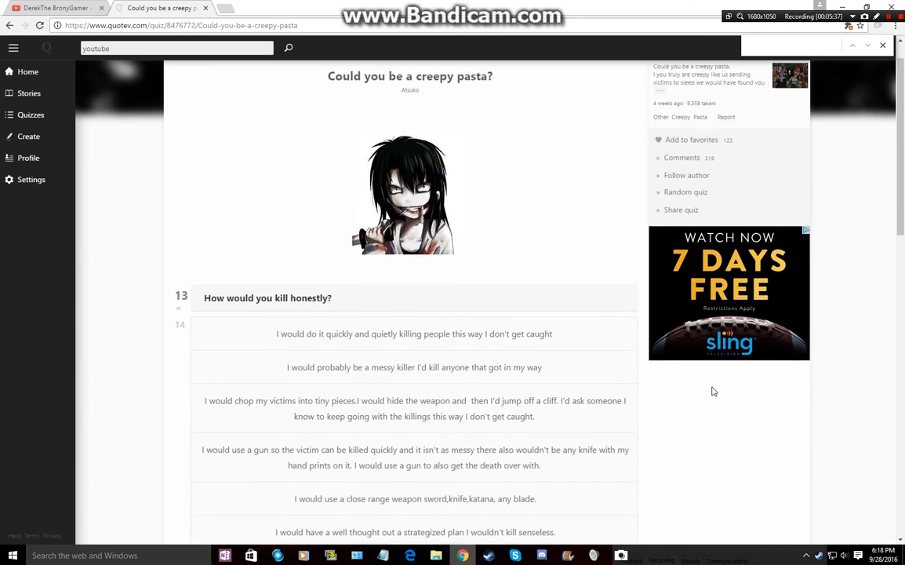
Scroll down to reveal all of question 13's answer options on how you would kill
{"action": "scroll", "scroll_direction": "down", "scroll_amount": 3}
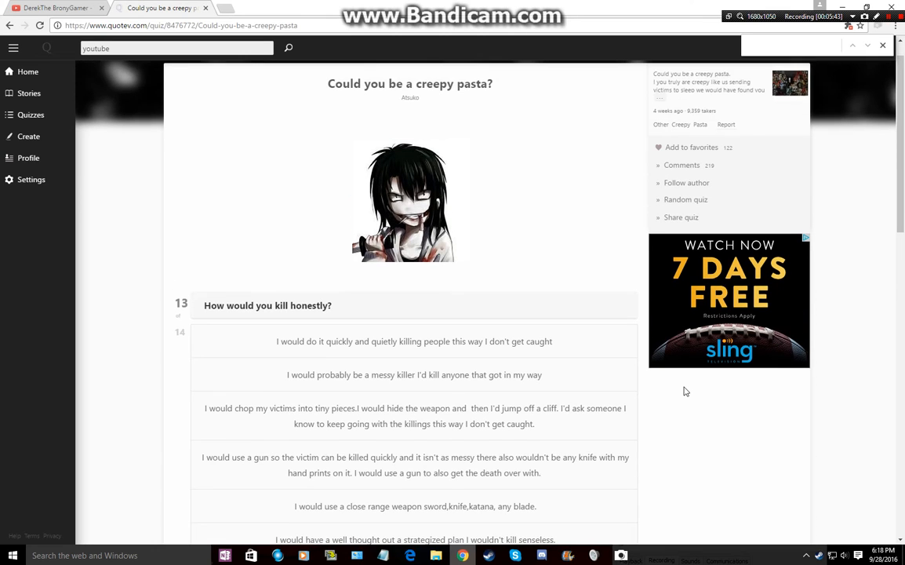
{"action": "scroll", "scroll_direction": "down", "scroll_amount": 3}
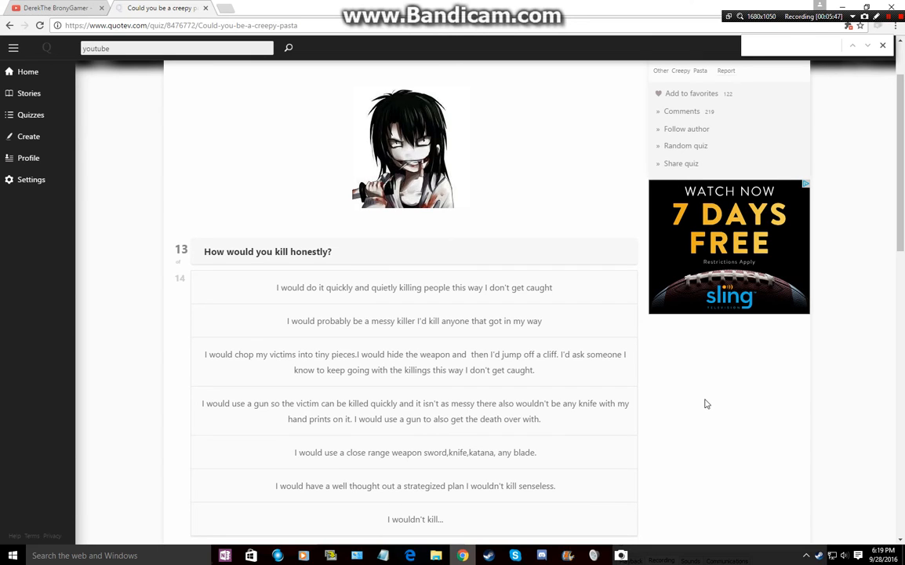
{"action": "mouse_move", "coordinate": [713, 403]}
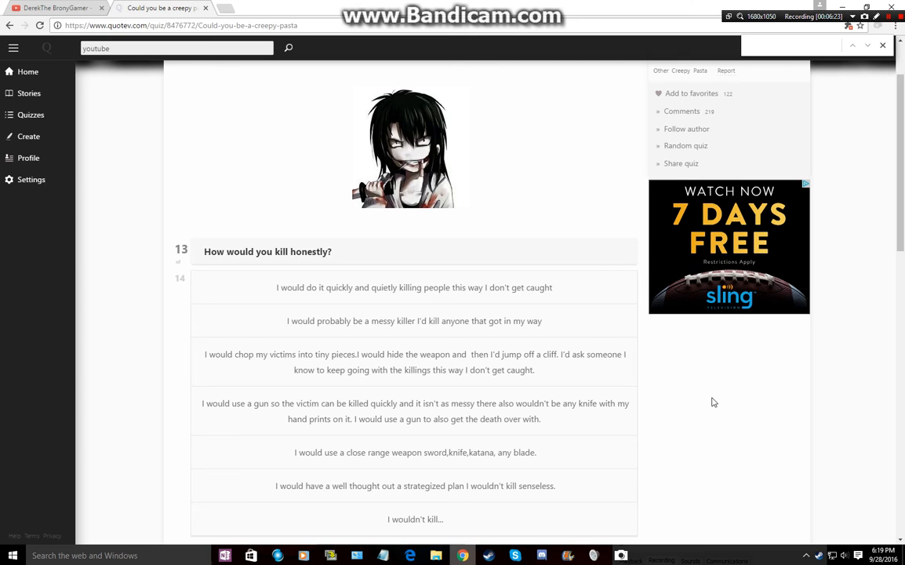
{"action": "mouse_move", "coordinate": [700, 411]}
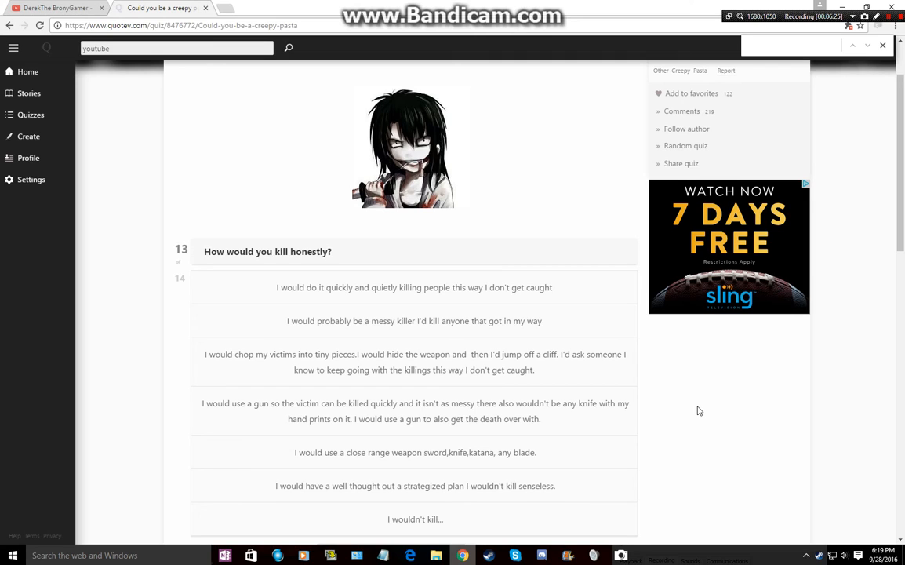
{"action": "mouse_move", "coordinate": [731, 421]}
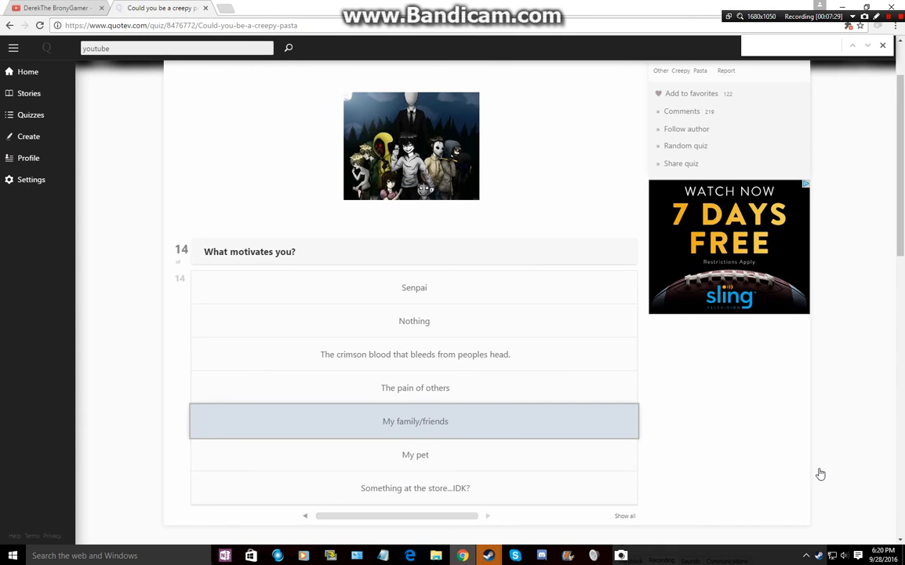
Select 'My family/friends' as what motivates you on question 14
{"action": "left_click", "coordinate": [415, 420]}
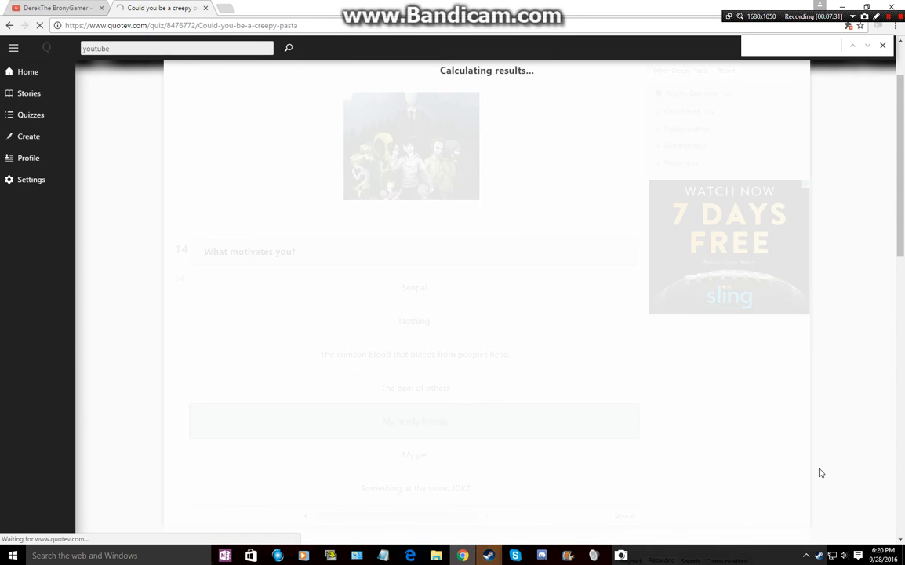